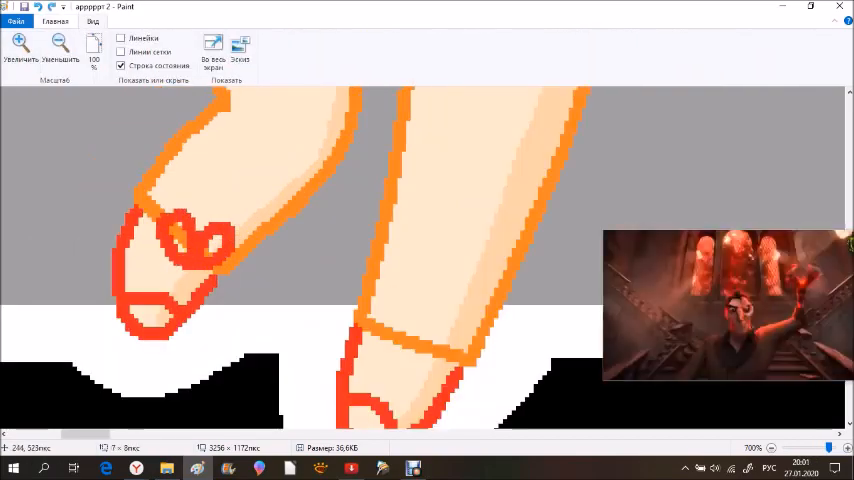
Draw the orange belt lines and small centre buckle outline at the character's waist
left_click(55, 21)
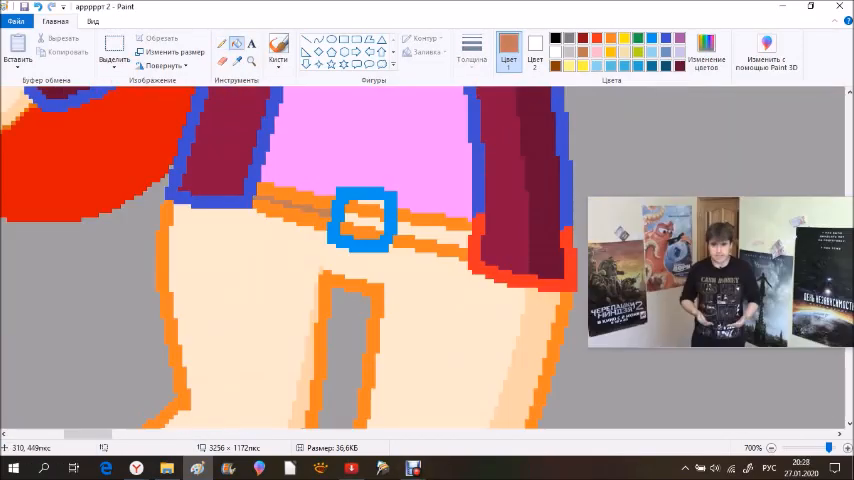
Mix a custom shade in Edit colours and confirm it with OK
left_click(363, 218)
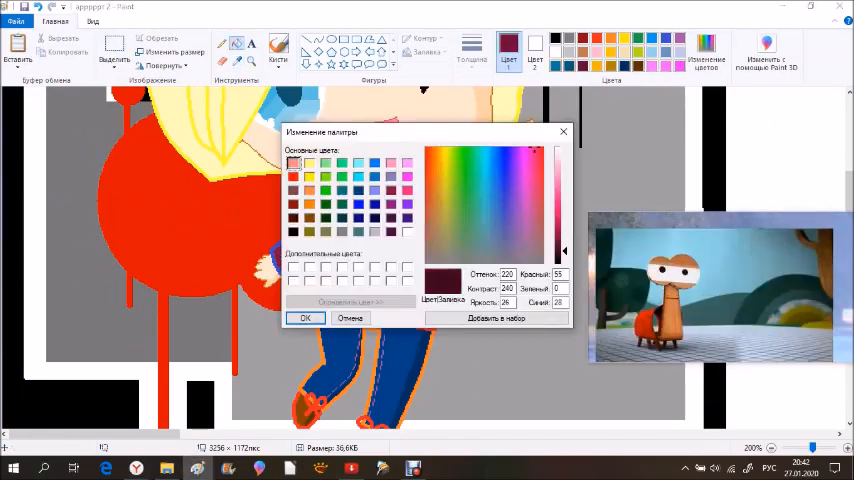
left_click(305, 317)
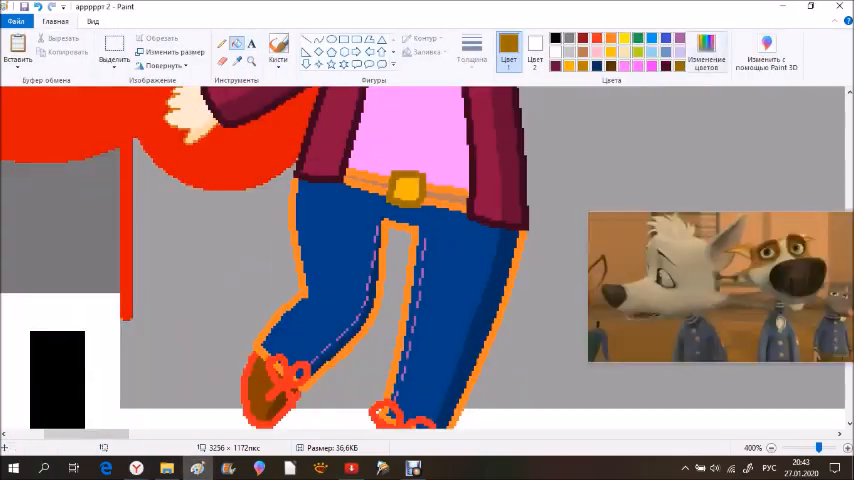